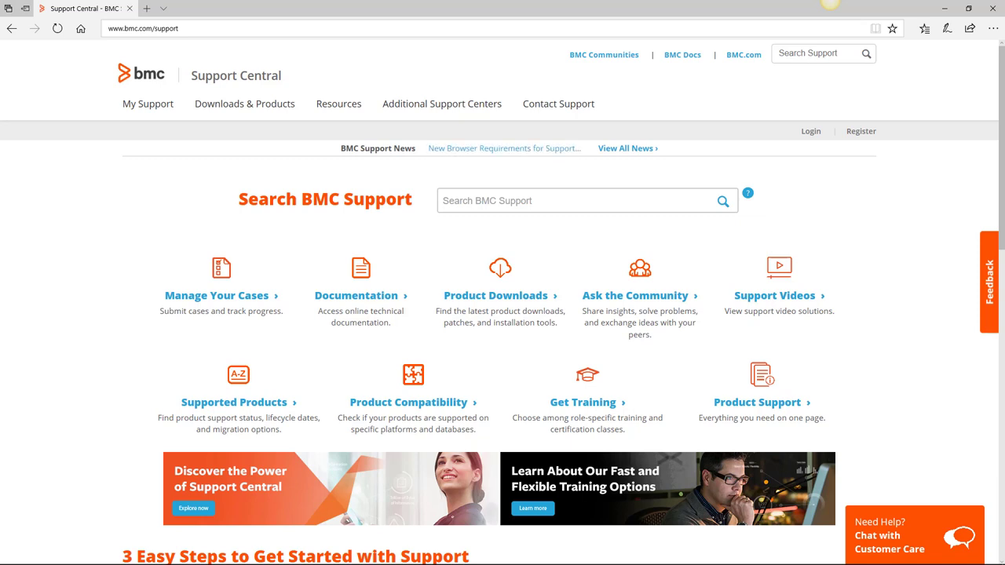
# - Log in to BMC Support Central to reach the Welcome page with Open Cases
pyautogui.click(143, 28)
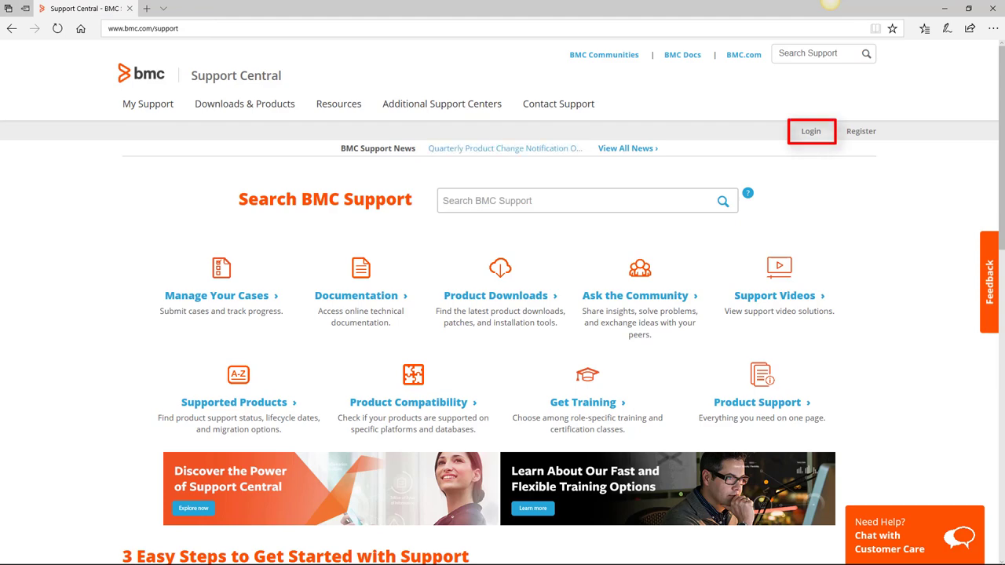
pyautogui.click(810, 131)
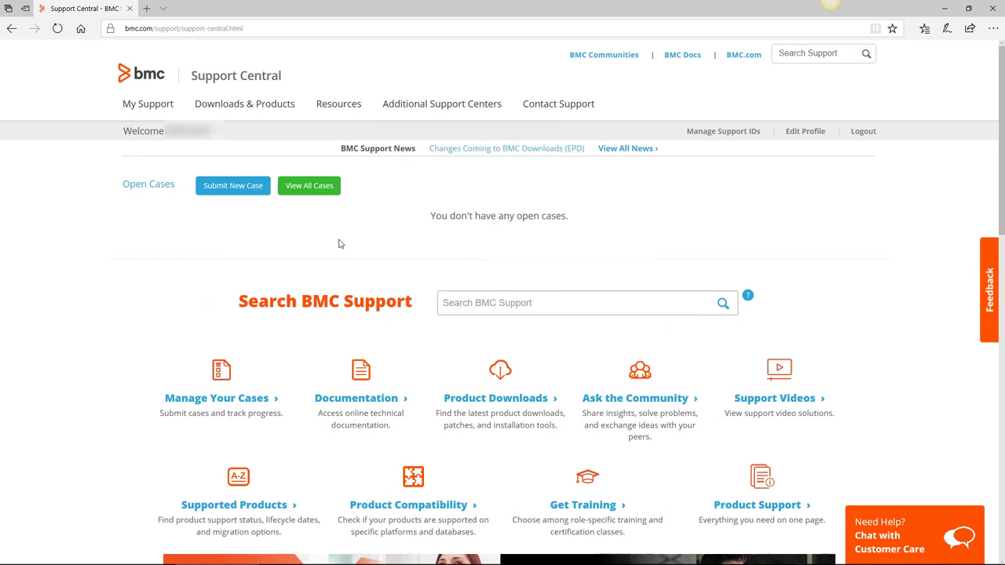
# - Enter 'control-m agent installation' into the Search BMC Support box
pyautogui.click(588, 303)
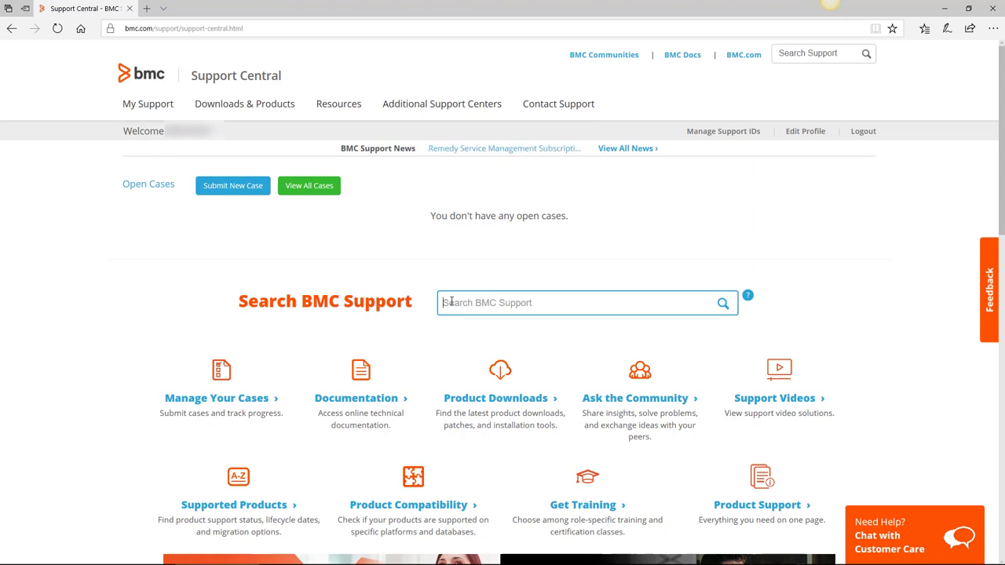
pyautogui.write('control-m agent installation')
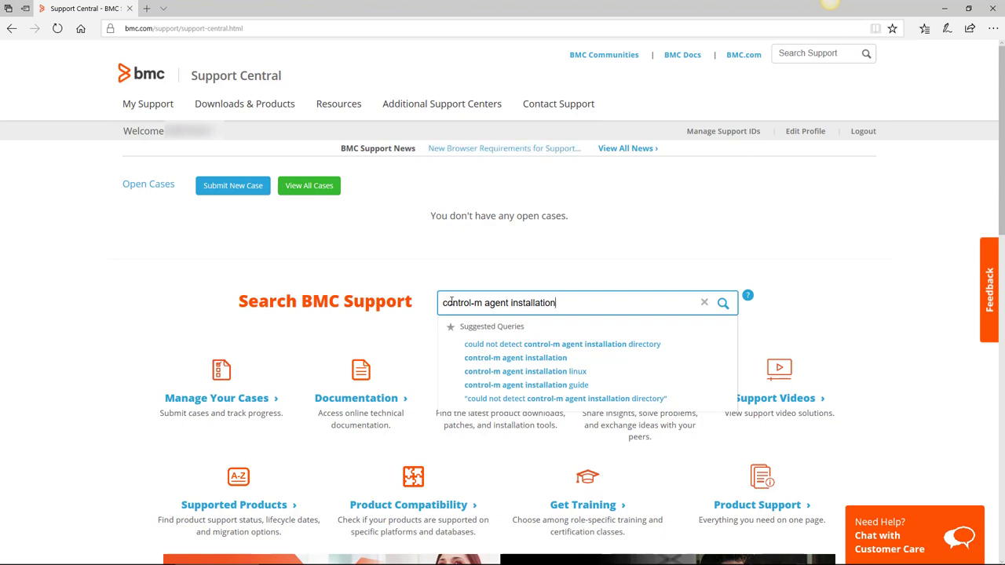
pyautogui.moveTo(545, 377)
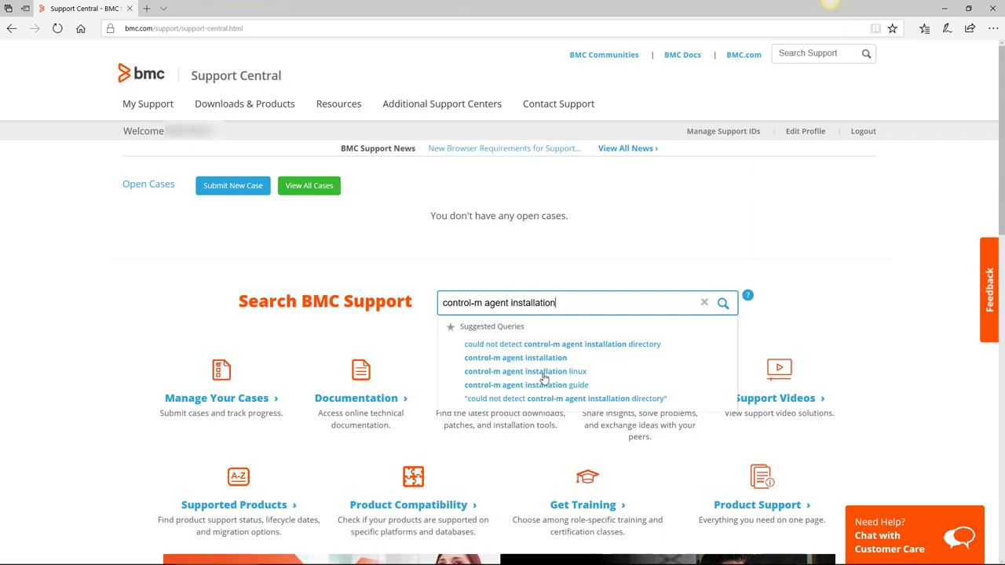
# - Run the 'control-m agent installation' search and expand the full Product Name filter list
pyautogui.click(721, 302)
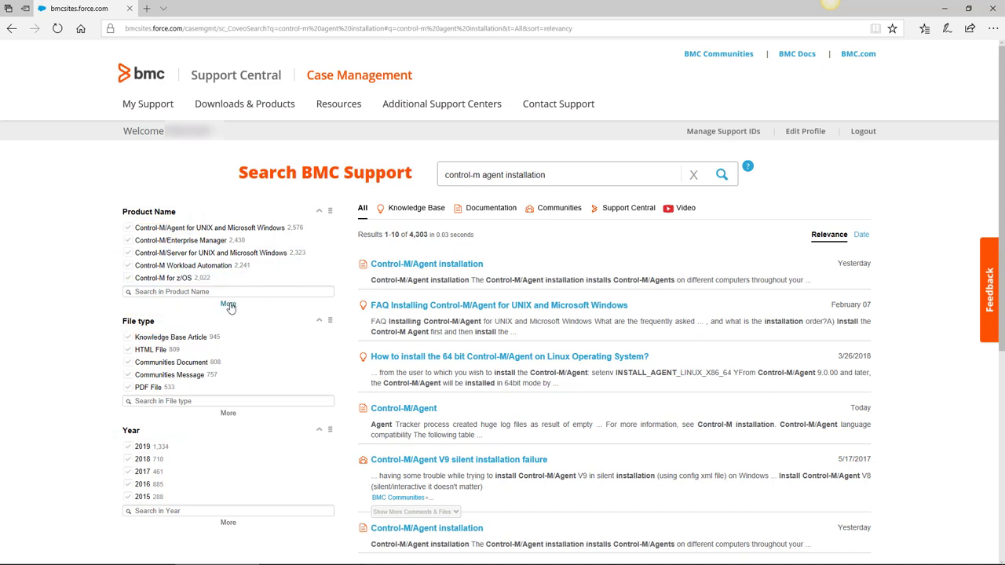
pyautogui.click(228, 304)
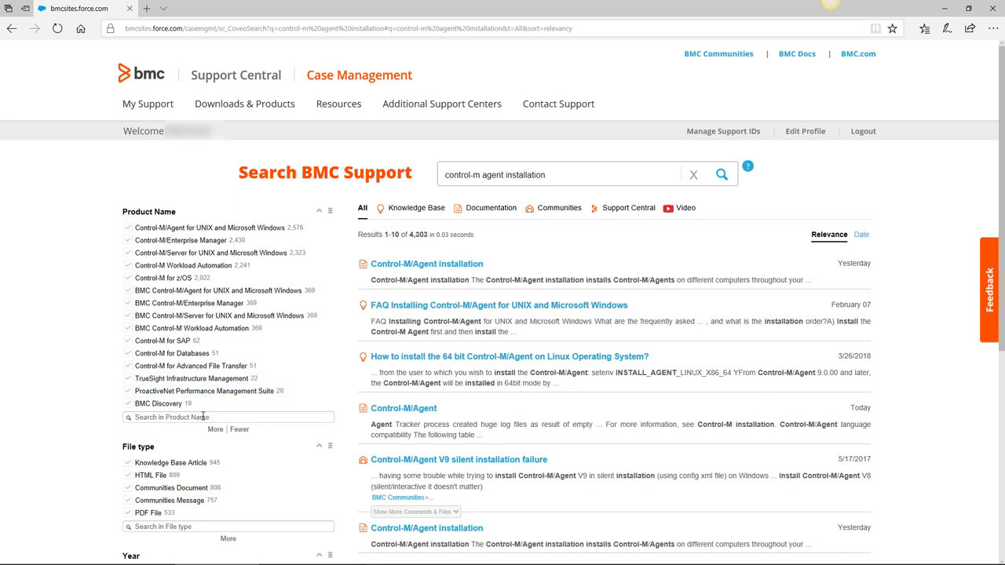
# - Filter the Product Name facet list by 'control' to show matching Control-M products
pyautogui.write('control')
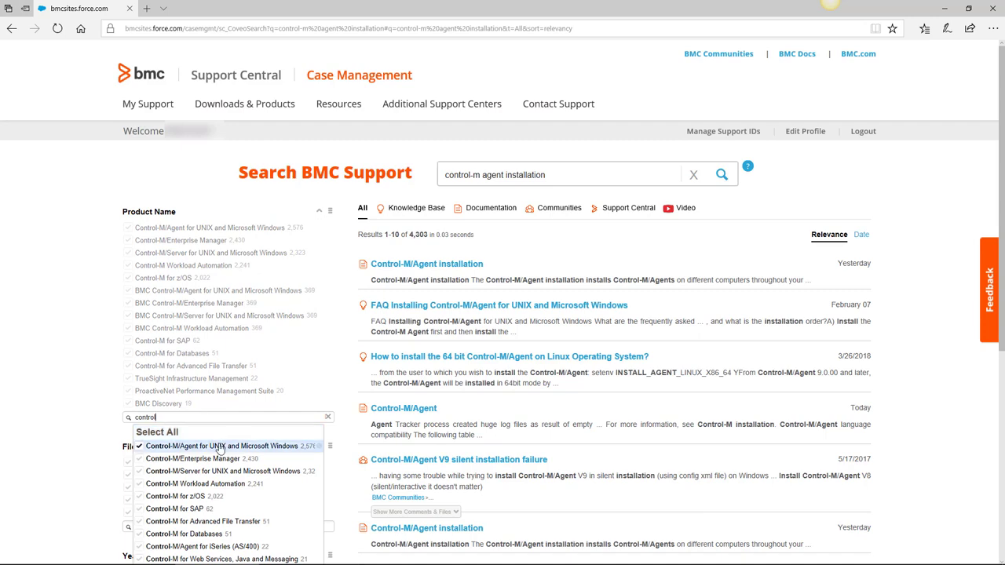
pyautogui.moveTo(220, 446)
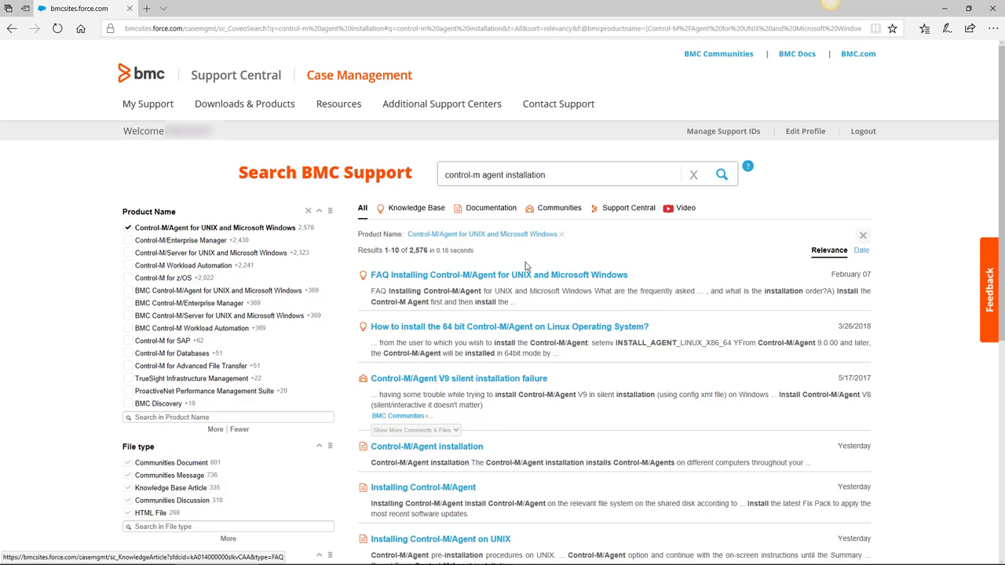
pyautogui.moveTo(359, 263)
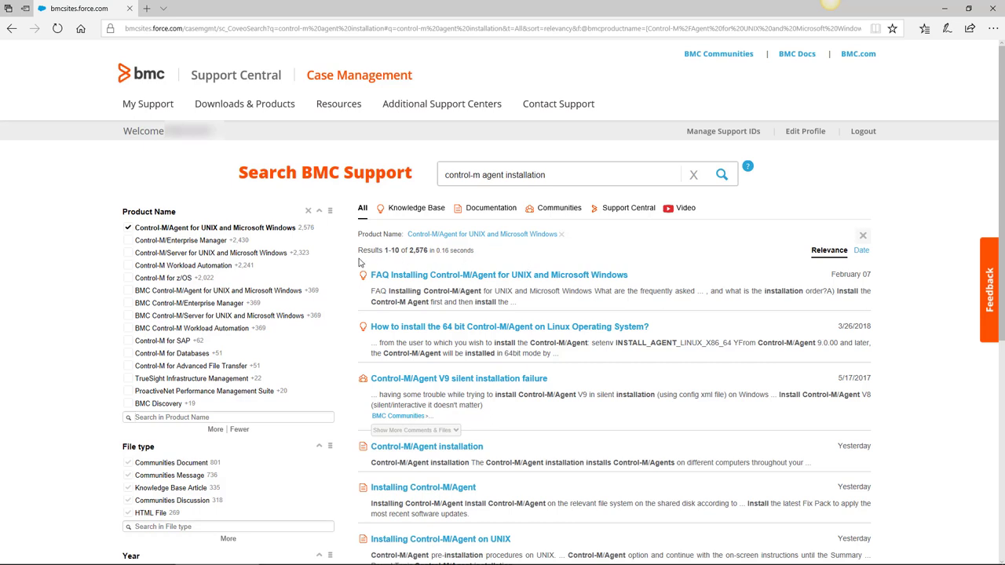
pyautogui.moveTo(474, 261)
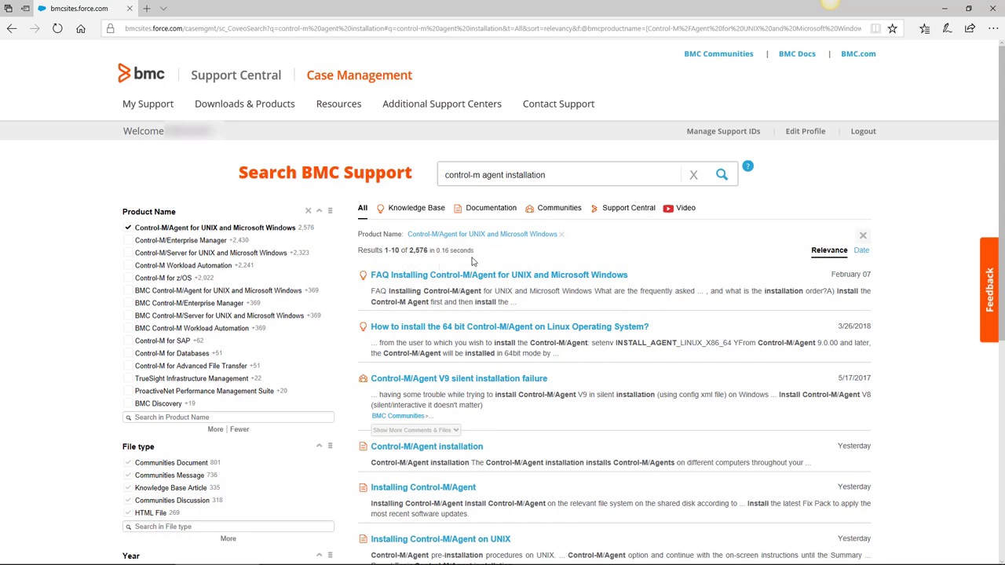
pyautogui.moveTo(423, 212)
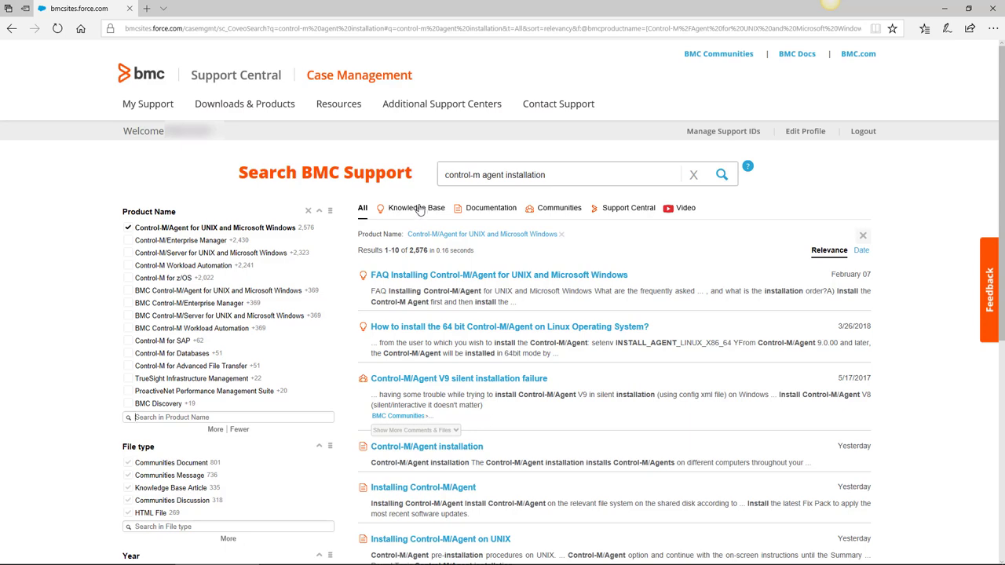
# - Browse the Knowledge Base, Documentation, Communities and Video tabs, then open the FAQ installation article
pyautogui.click(416, 207)
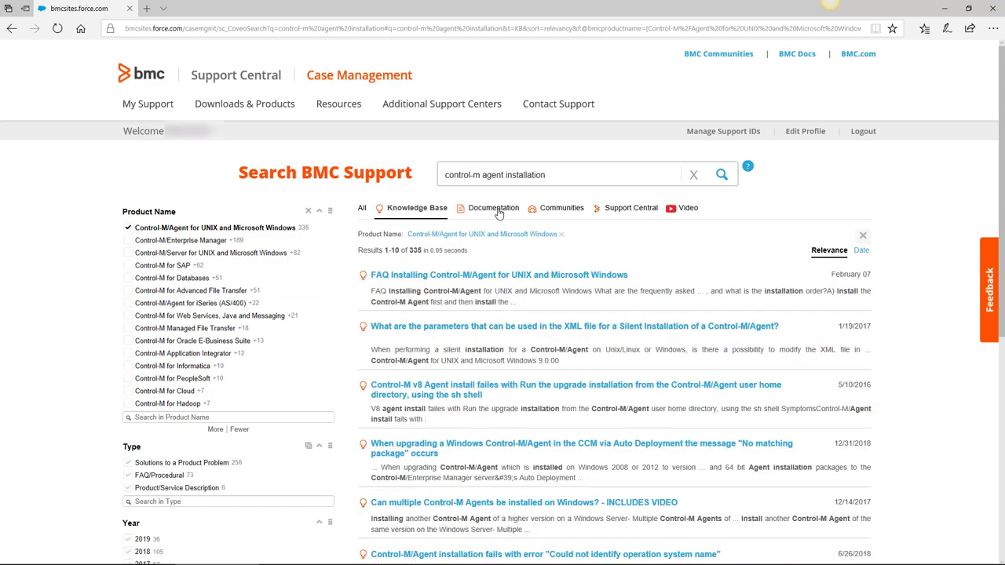
pyautogui.click(492, 207)
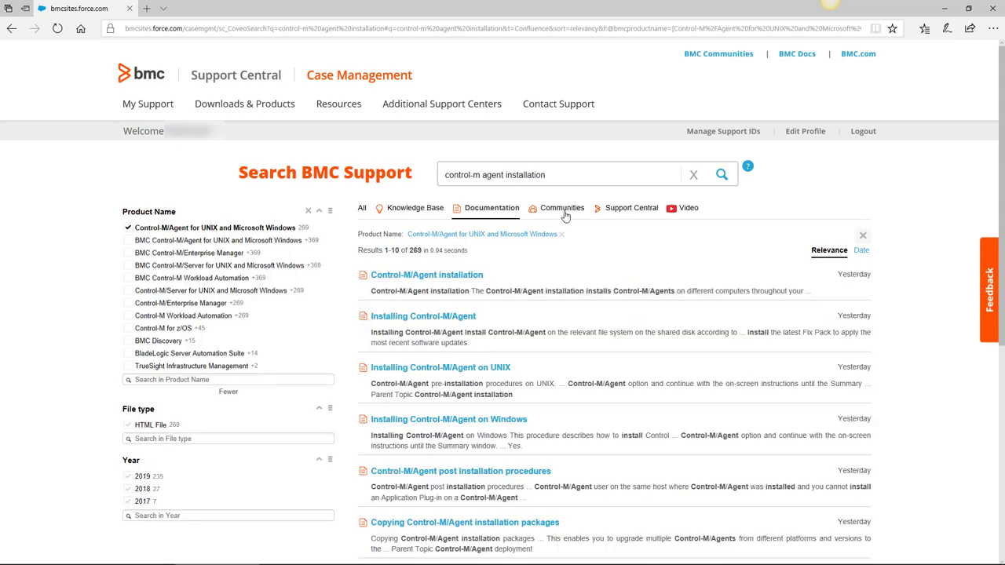
pyautogui.click(560, 208)
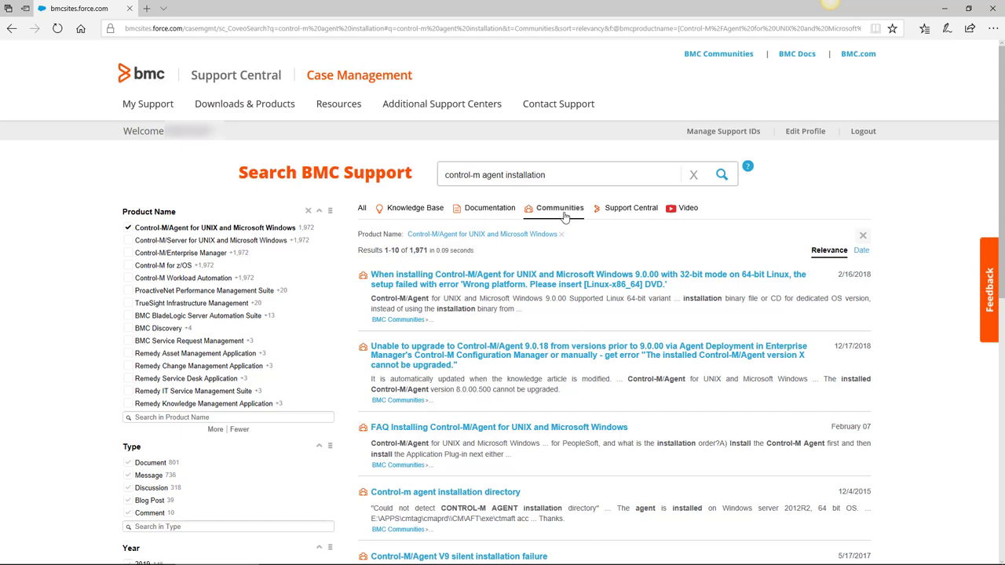
pyautogui.moveTo(685, 212)
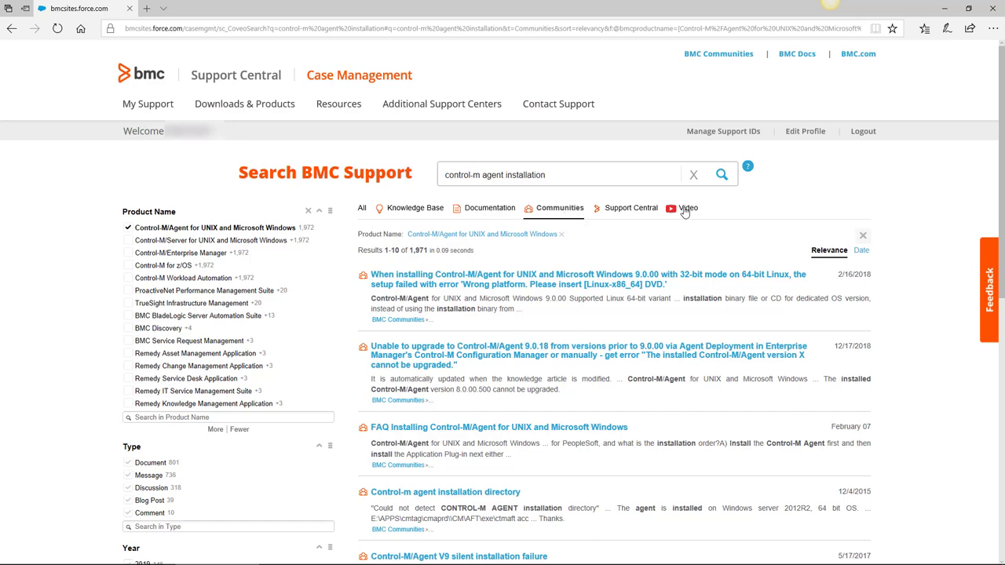
pyautogui.click(685, 208)
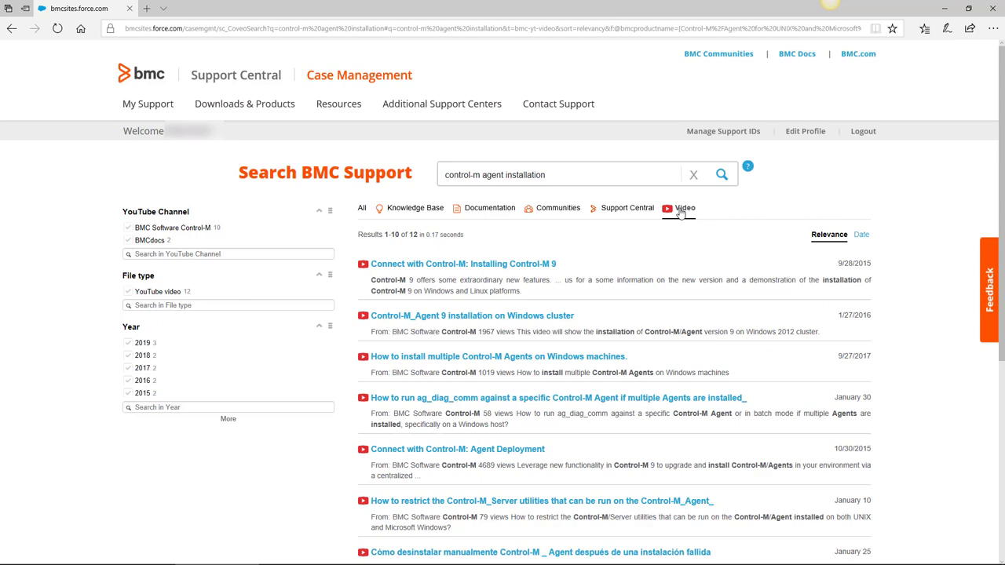
pyautogui.moveTo(427, 214)
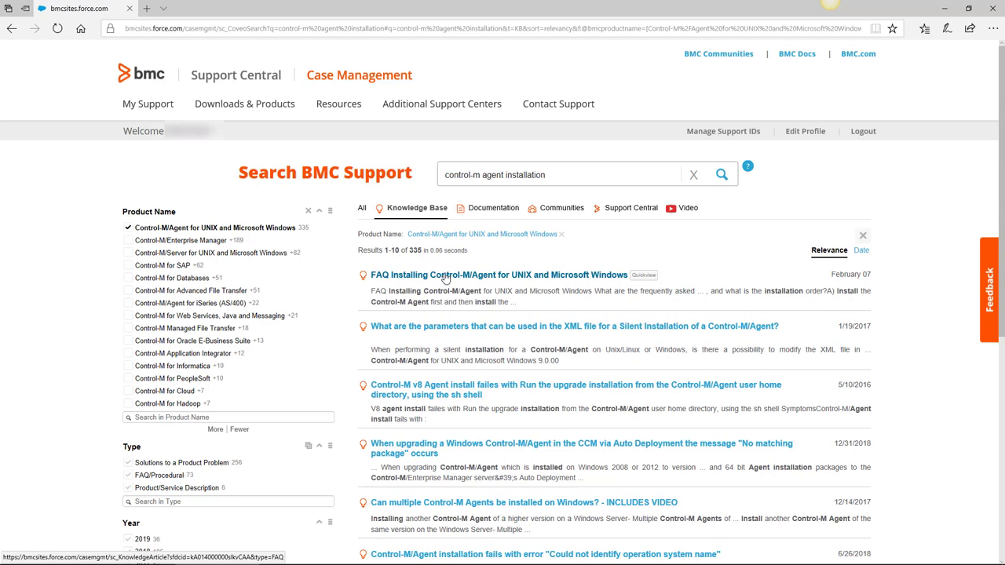
pyautogui.click(499, 274)
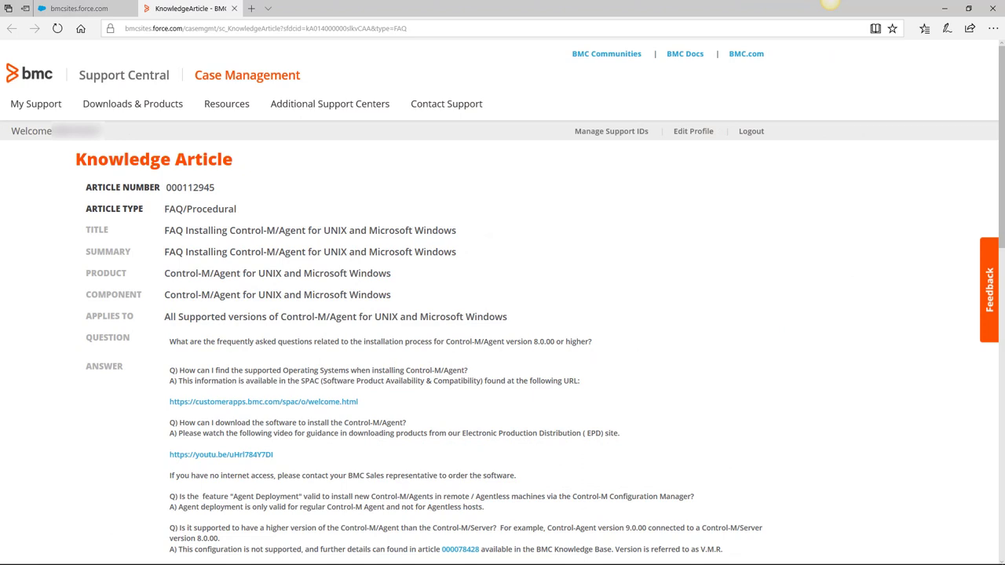